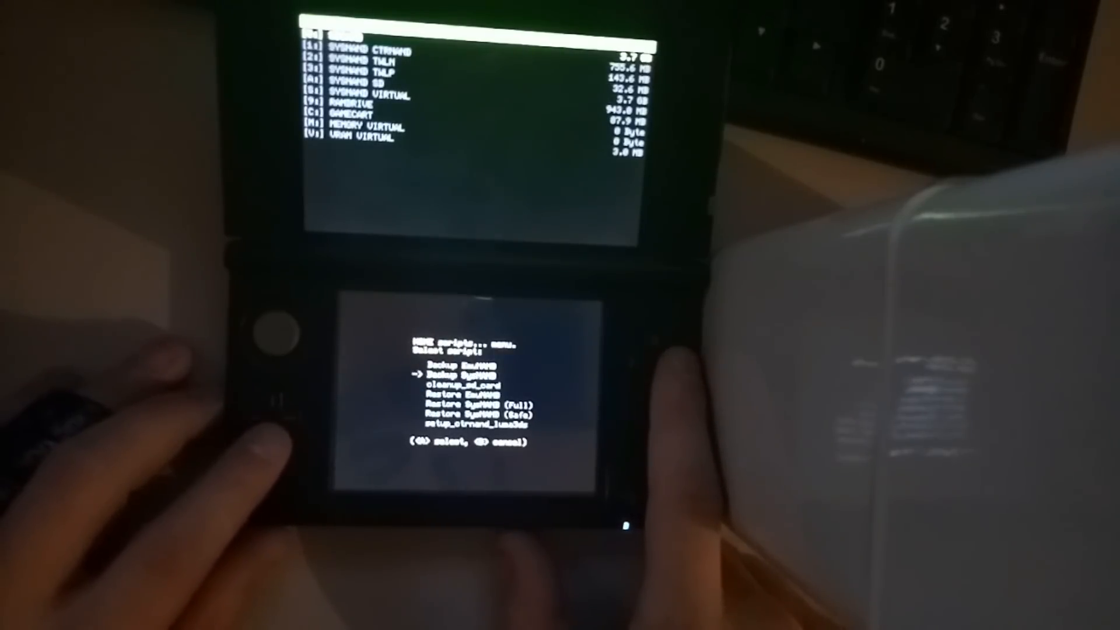
Step: Move down to the cleanup_sd_card script in GodMode9's scripts menu
key("down")
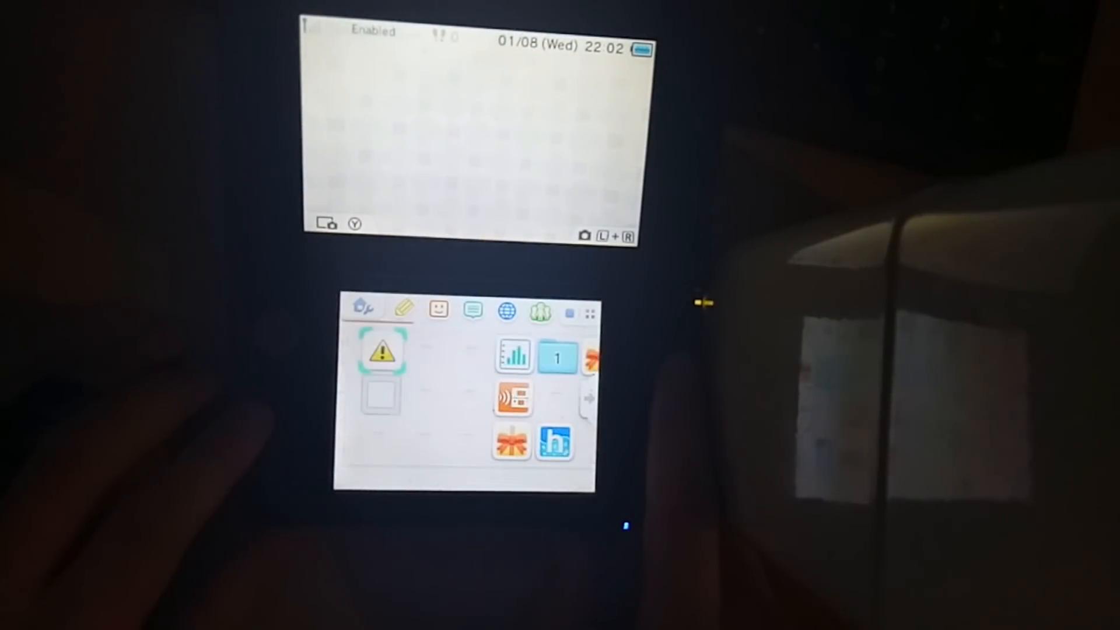
Step: Tap the System Settings wrench icon on the HOME Menu touch screen
left_click(380, 439)
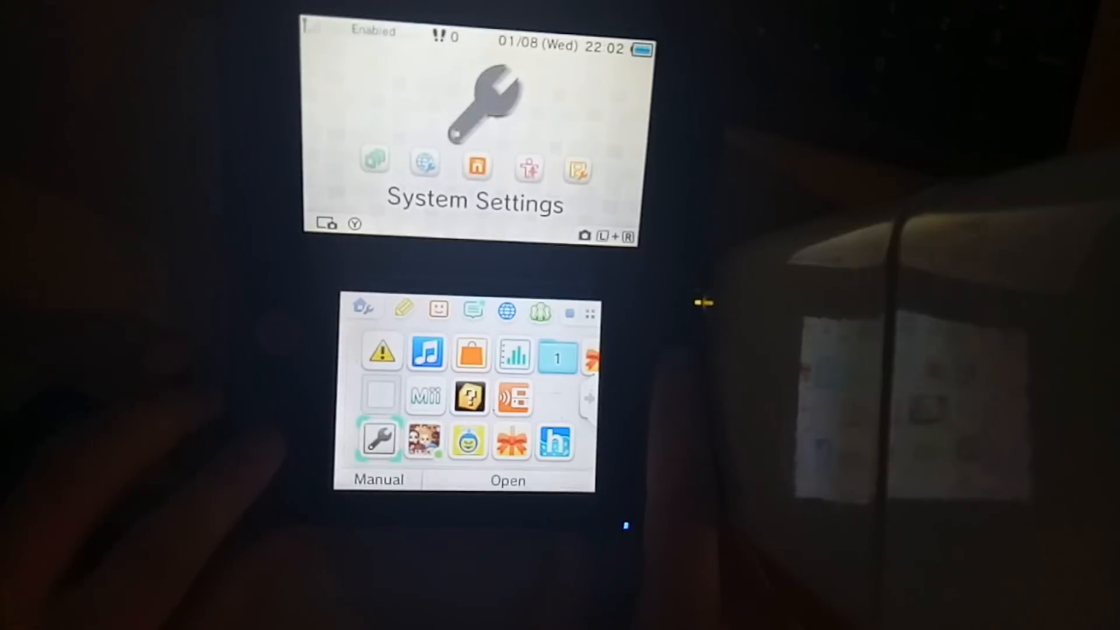